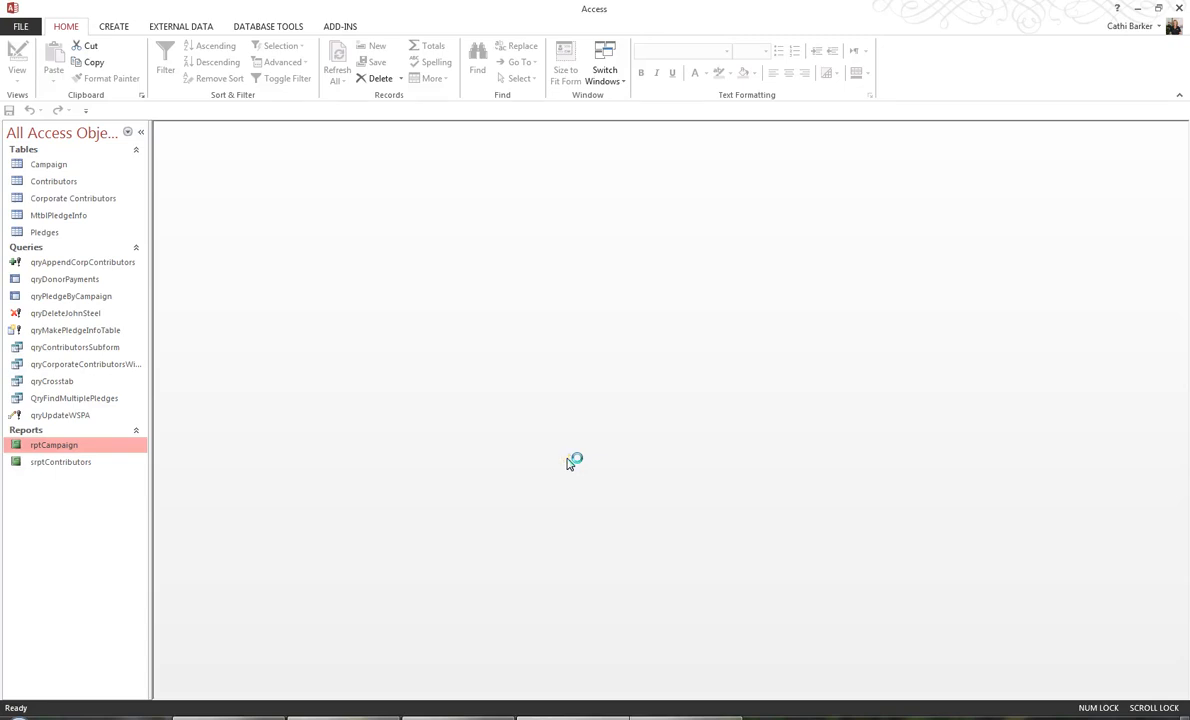
Step: Start a blank report in Design View for the donor report
{"action": "double_click", "coordinate": [53, 444]}
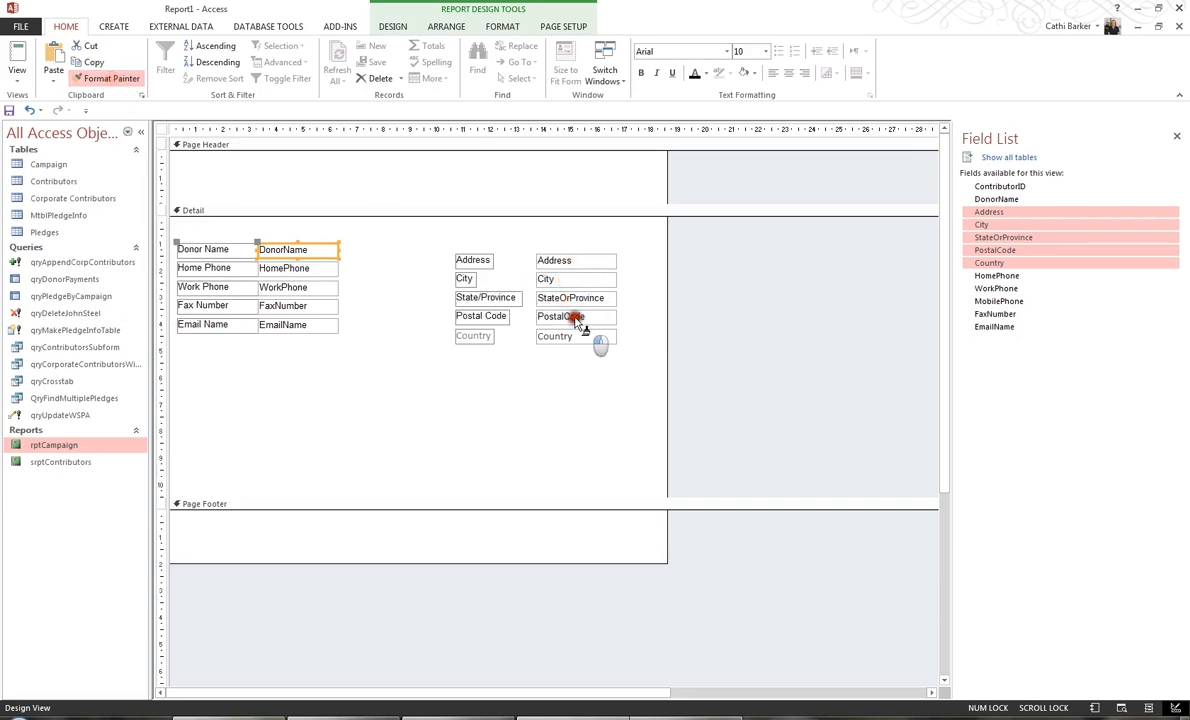
Step: Place Address, City, StateOrProvince, PostalCode and Country beside the contact fields
{"action": "left_click", "coordinate": [634, 60]}
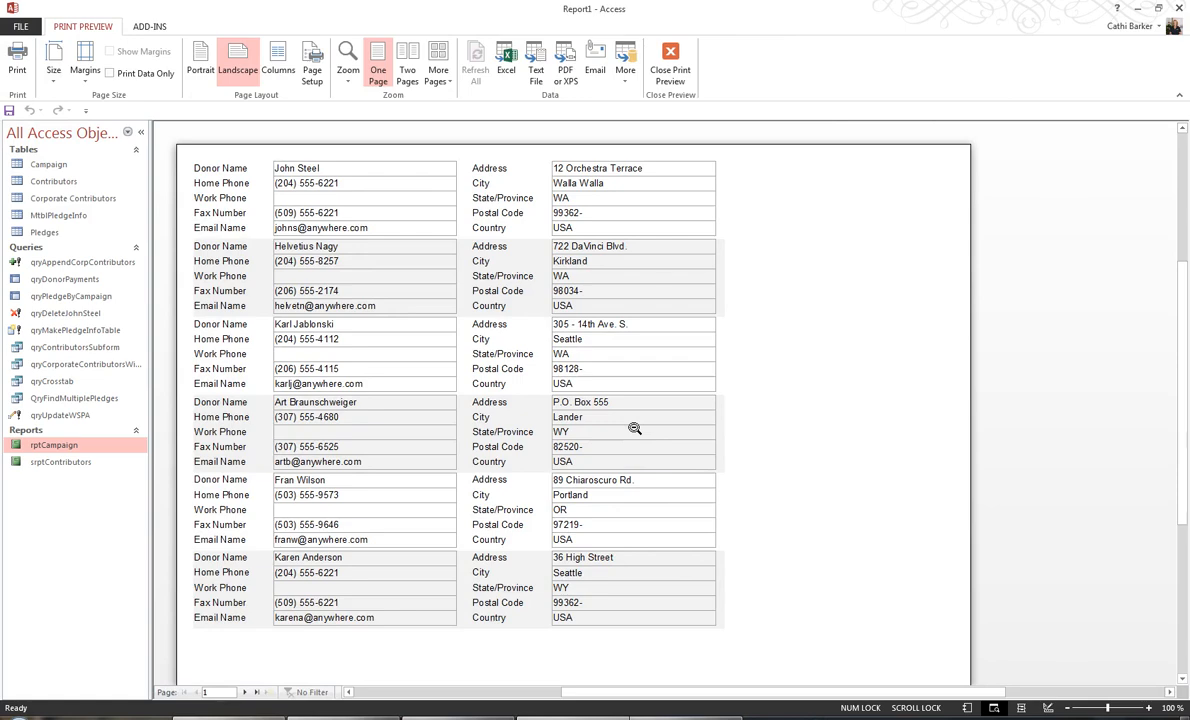
Step: Show the donor report in Print Preview with landscape orientation
{"action": "left_click", "coordinate": [670, 62]}
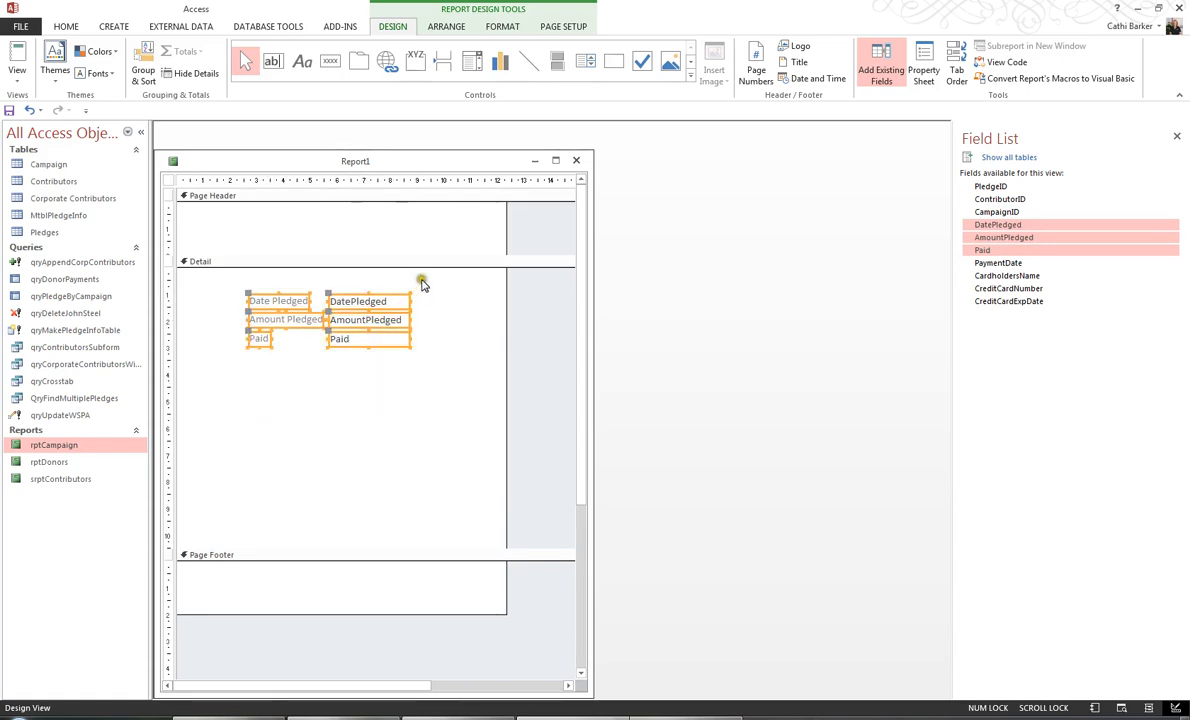